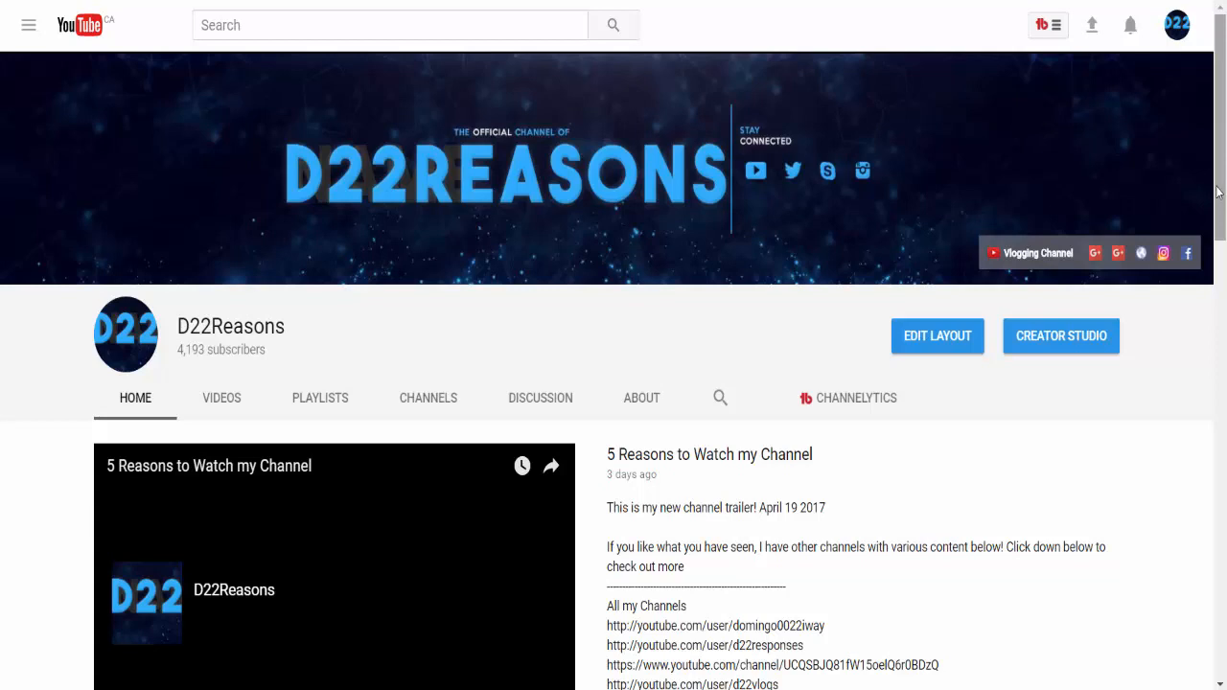
mouse_move(1206, 235)
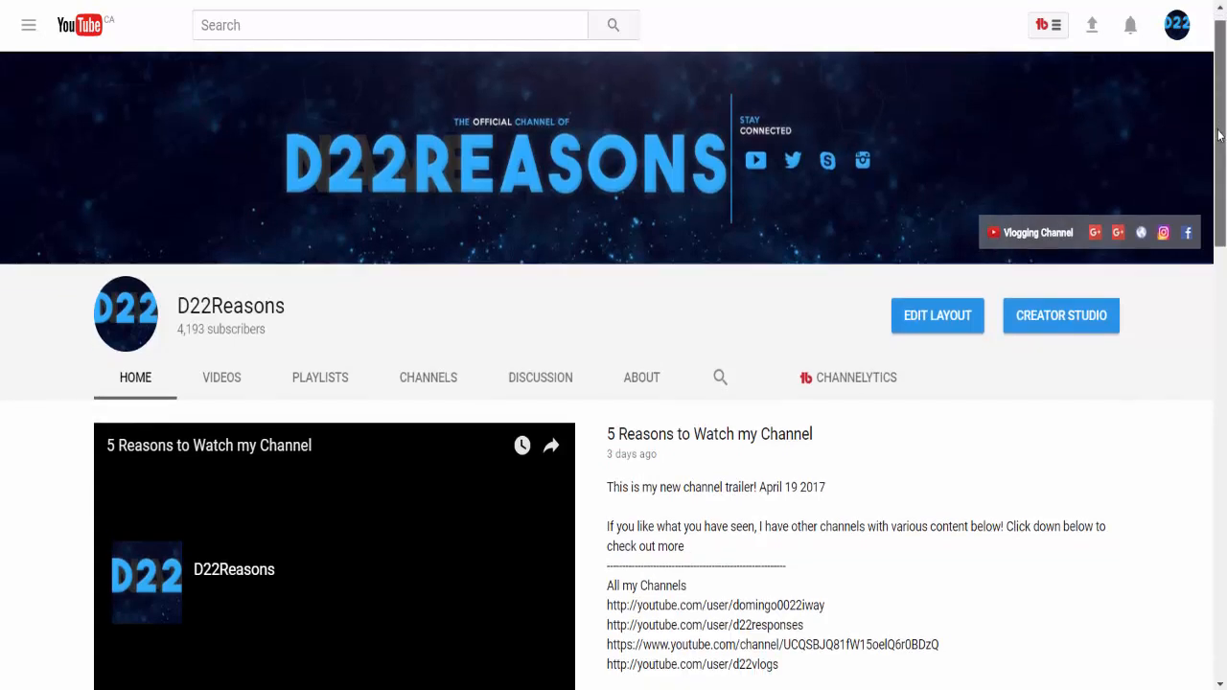
Scroll through the D22Reasons channel Home tab, then start the trailer '5 Reasons to Watch my Channel'.
scroll(down, 3)
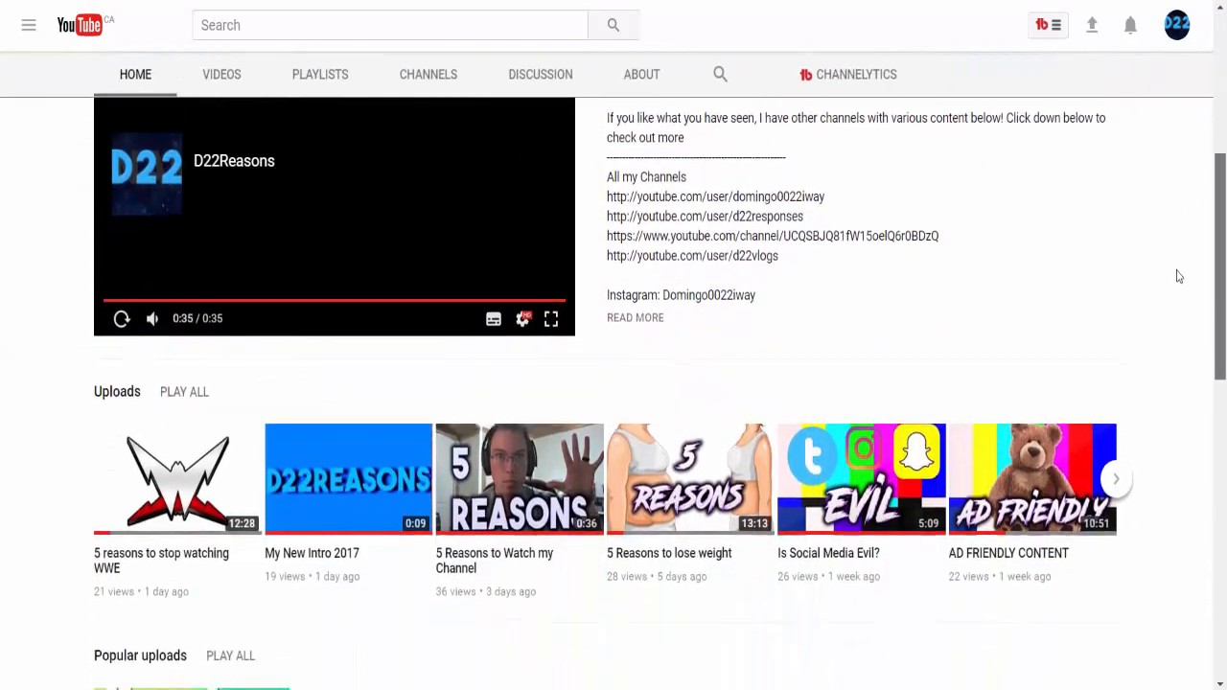
scroll(down, 3)
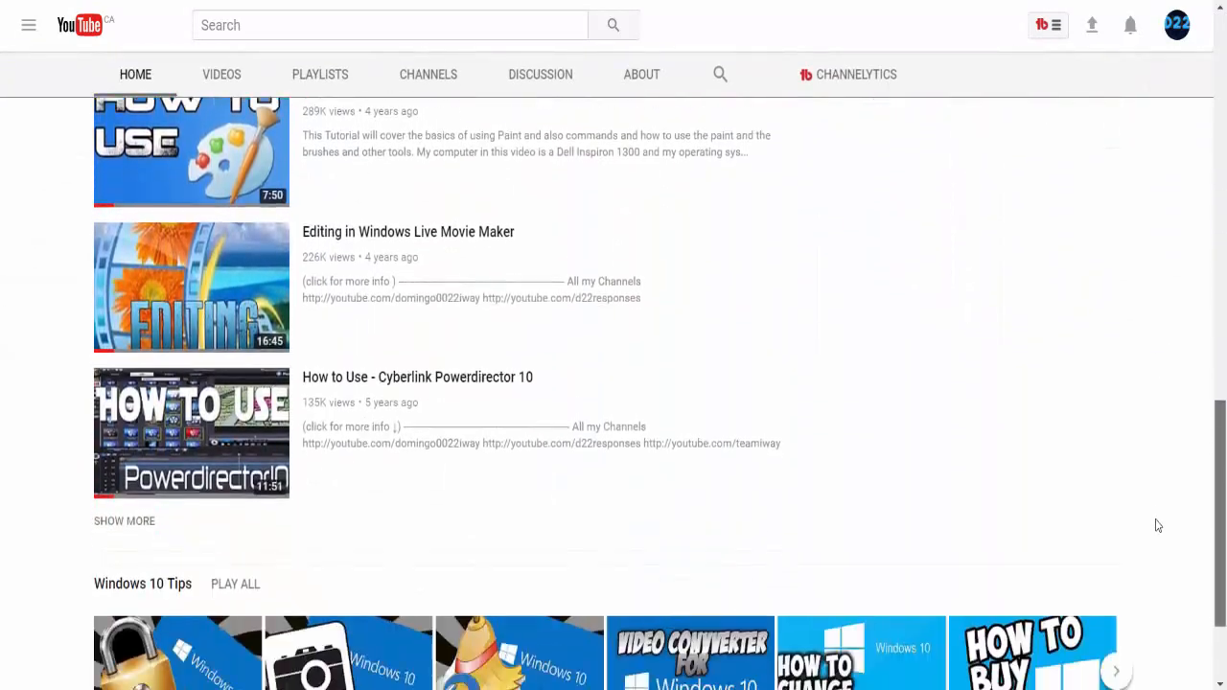
scroll(up, 3)
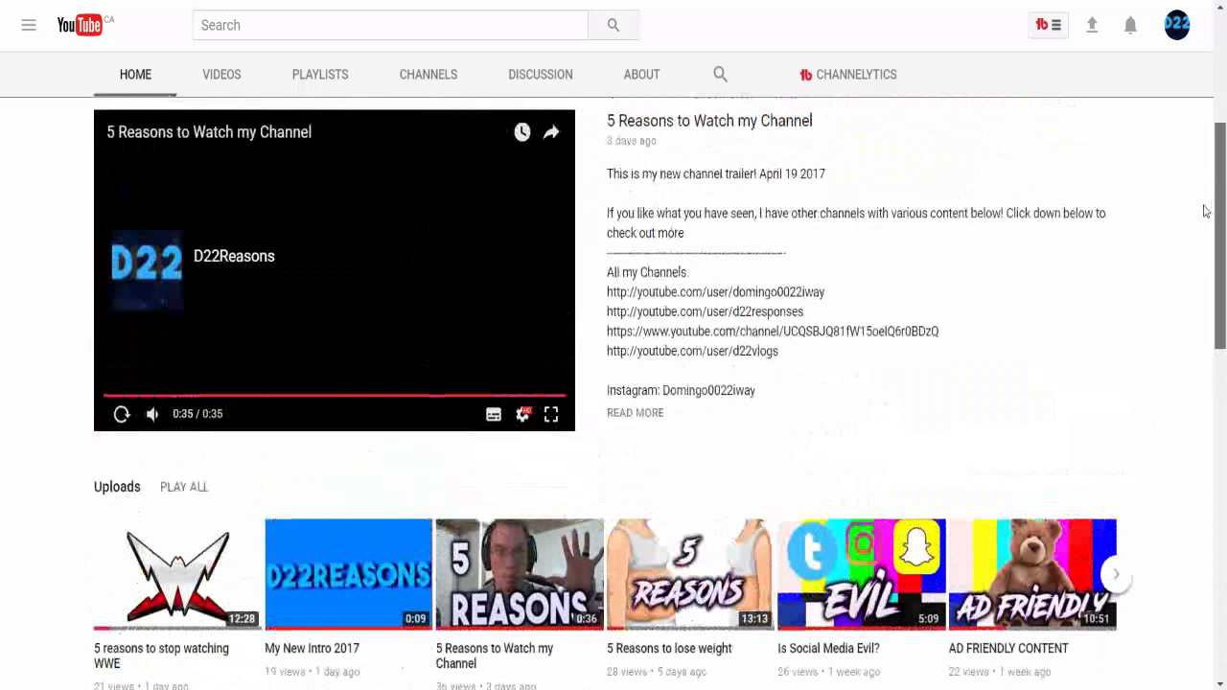
scroll(up, 3)
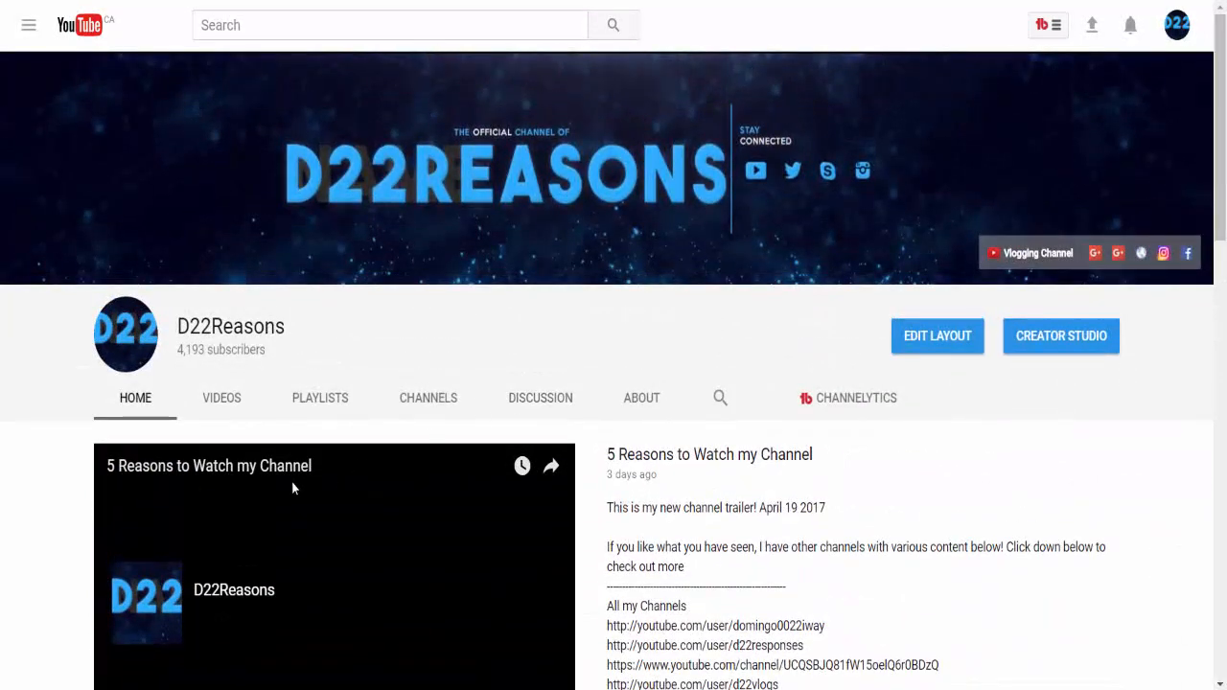
click(333, 566)
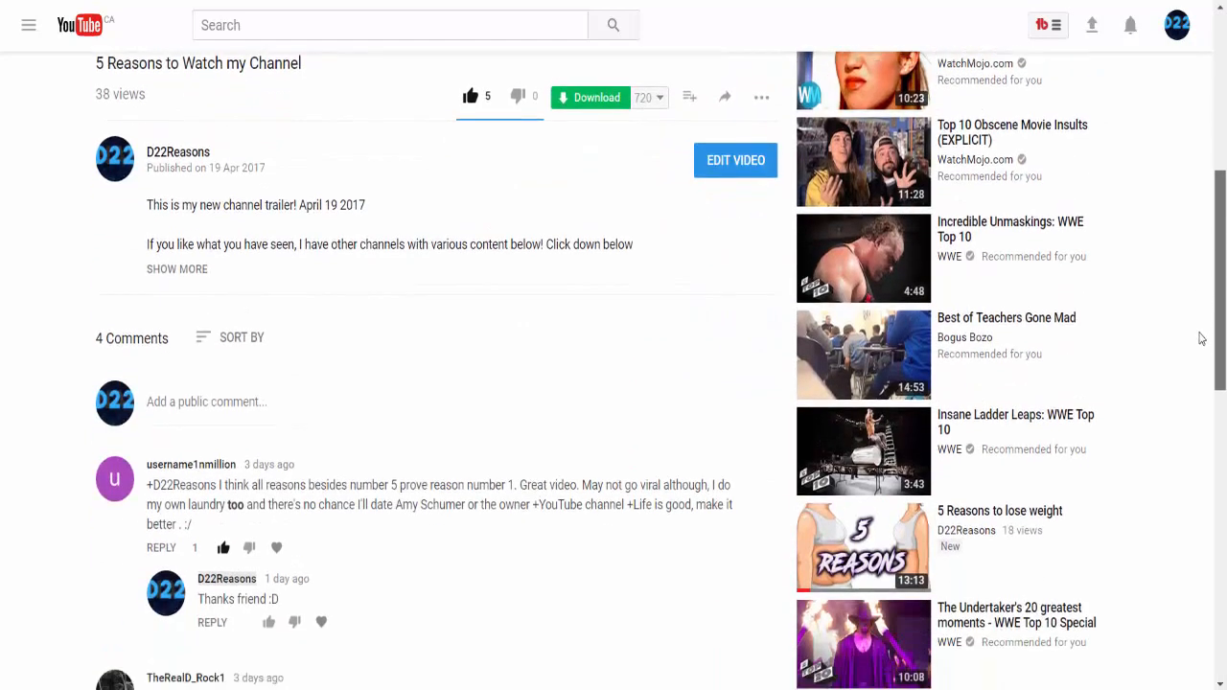
scroll(up, 3)
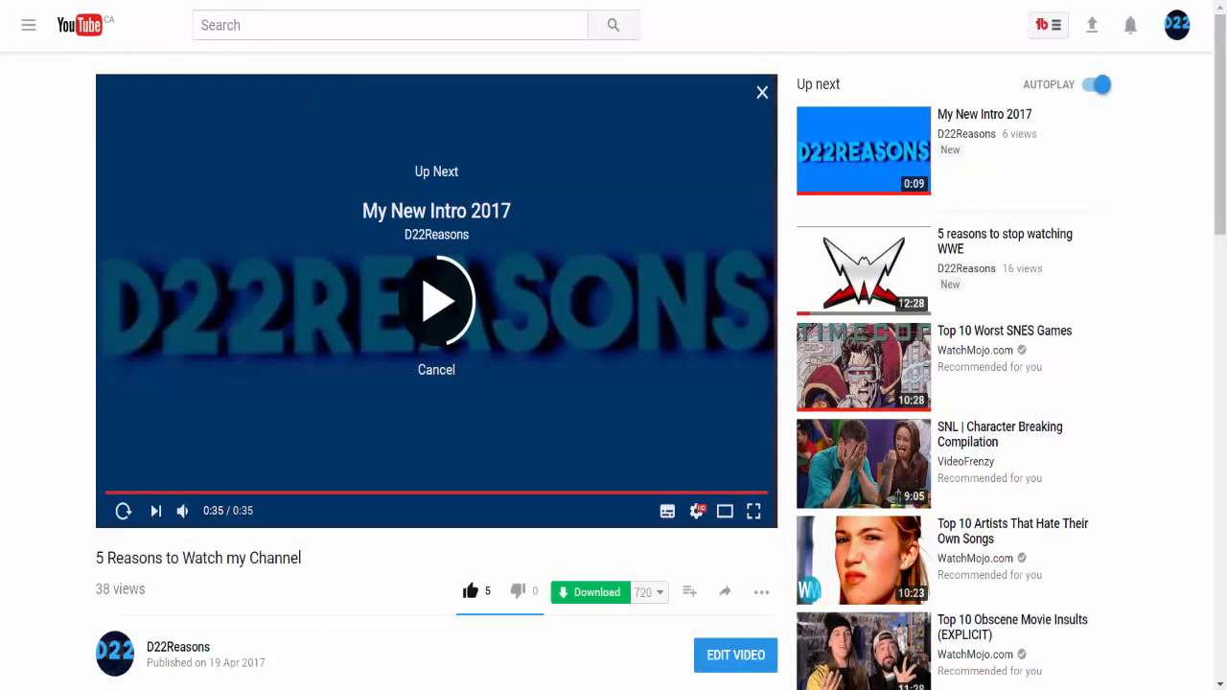
click(177, 647)
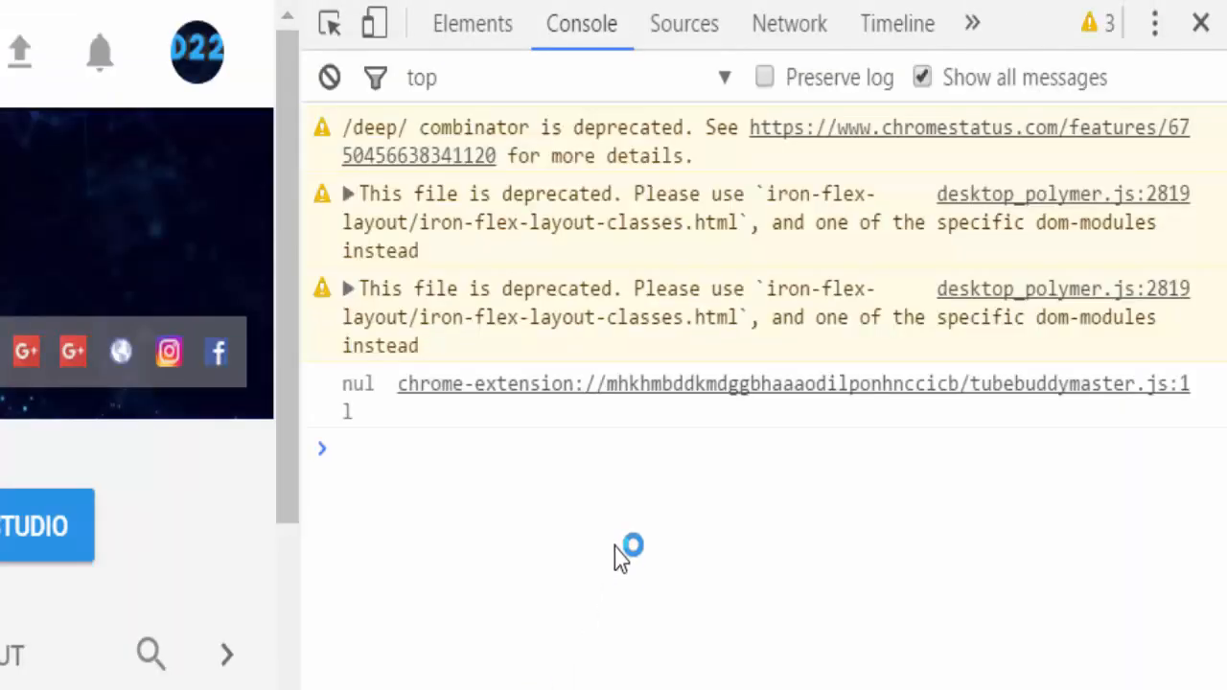
mouse_move(582, 24)
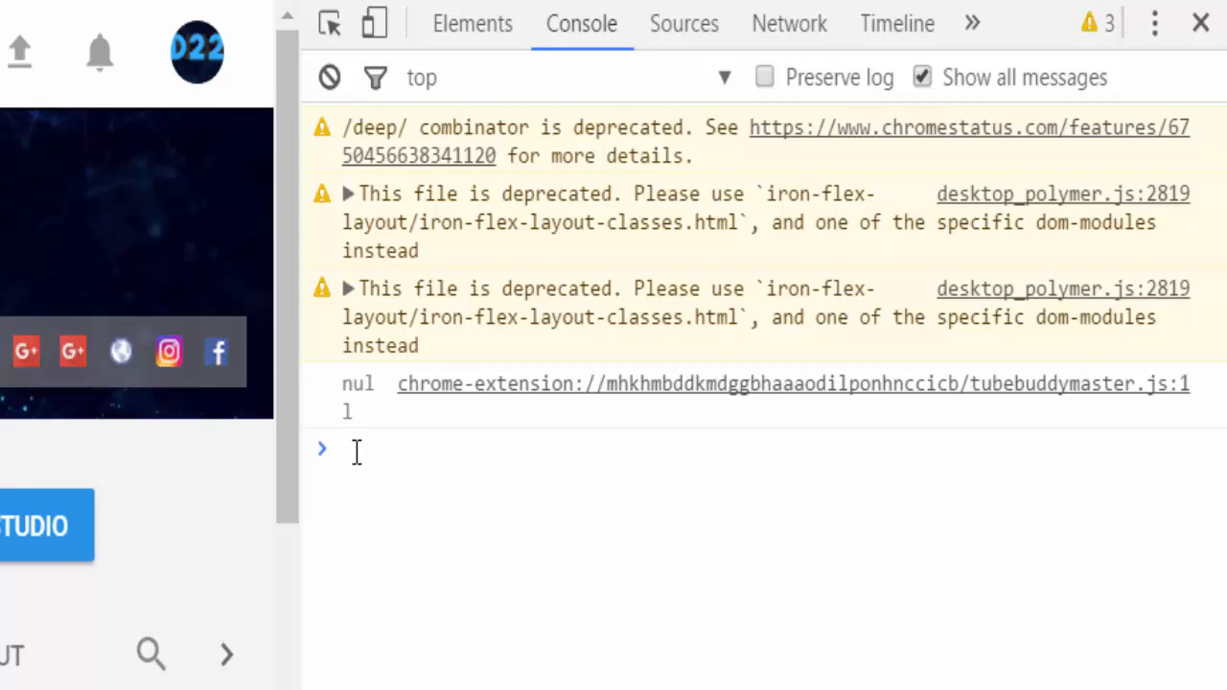
Paste the prepared cookie command into the DevTools Console prompt.
right_click(355, 448)
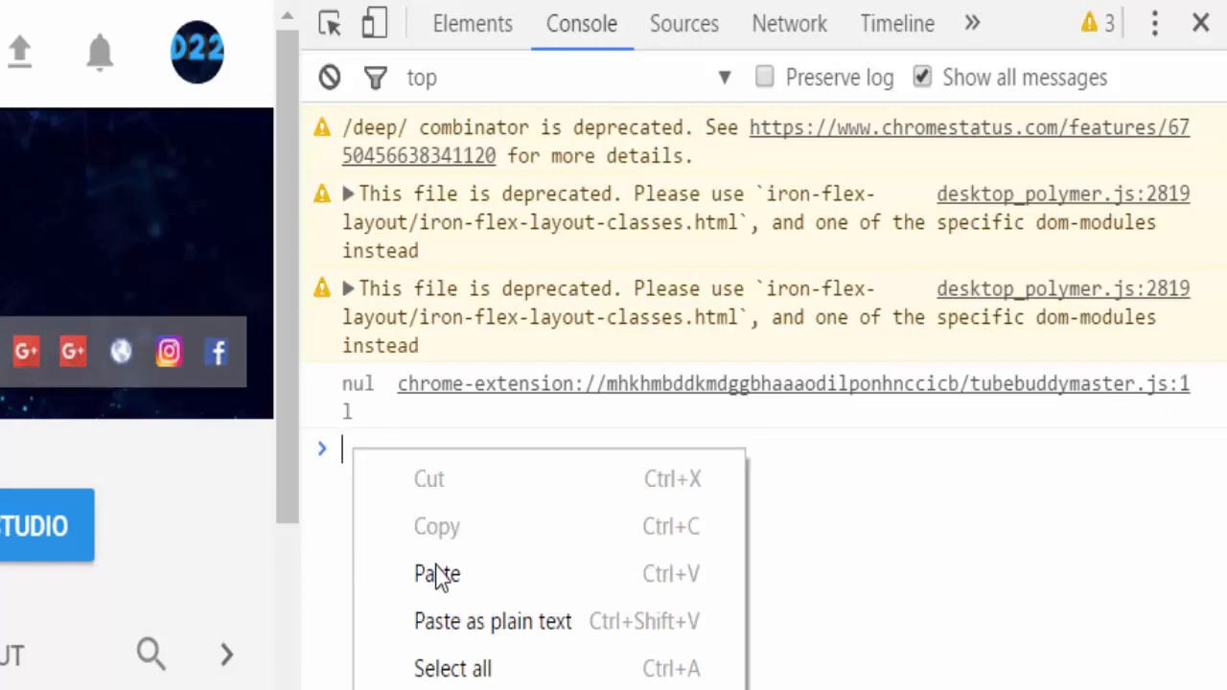
click(436, 574)
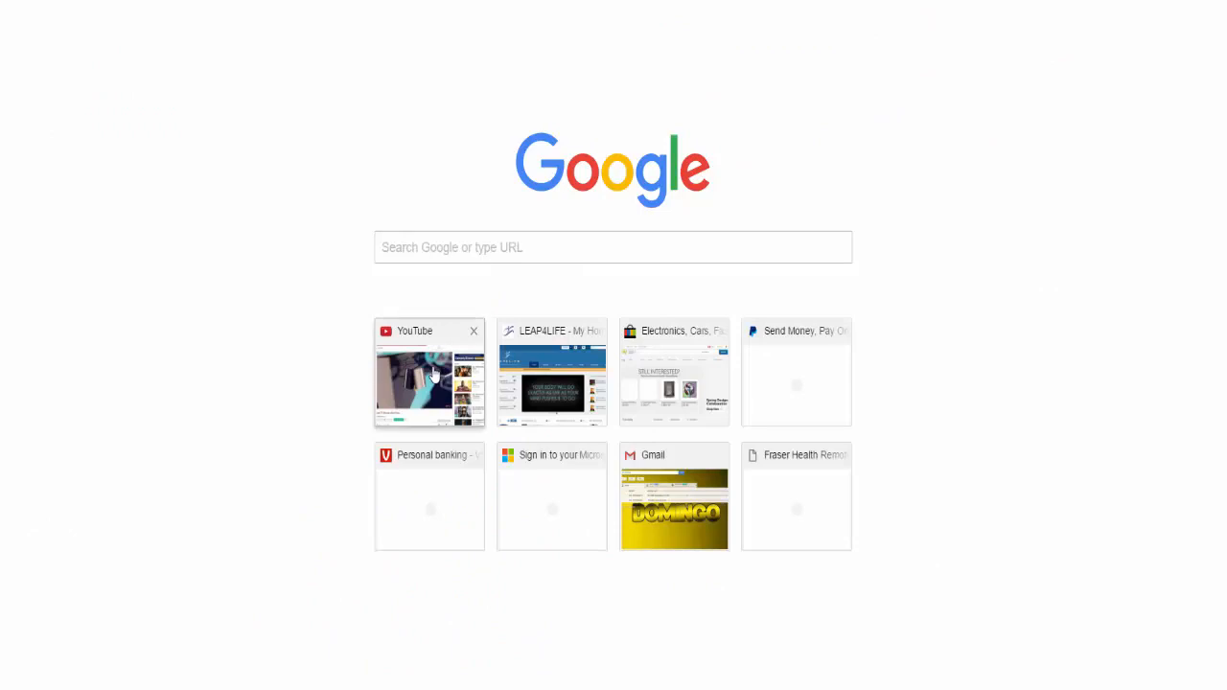
Load YouTube's new-layout home page, try Dark Mode from the avatar menu and switch it back off.
click(428, 372)
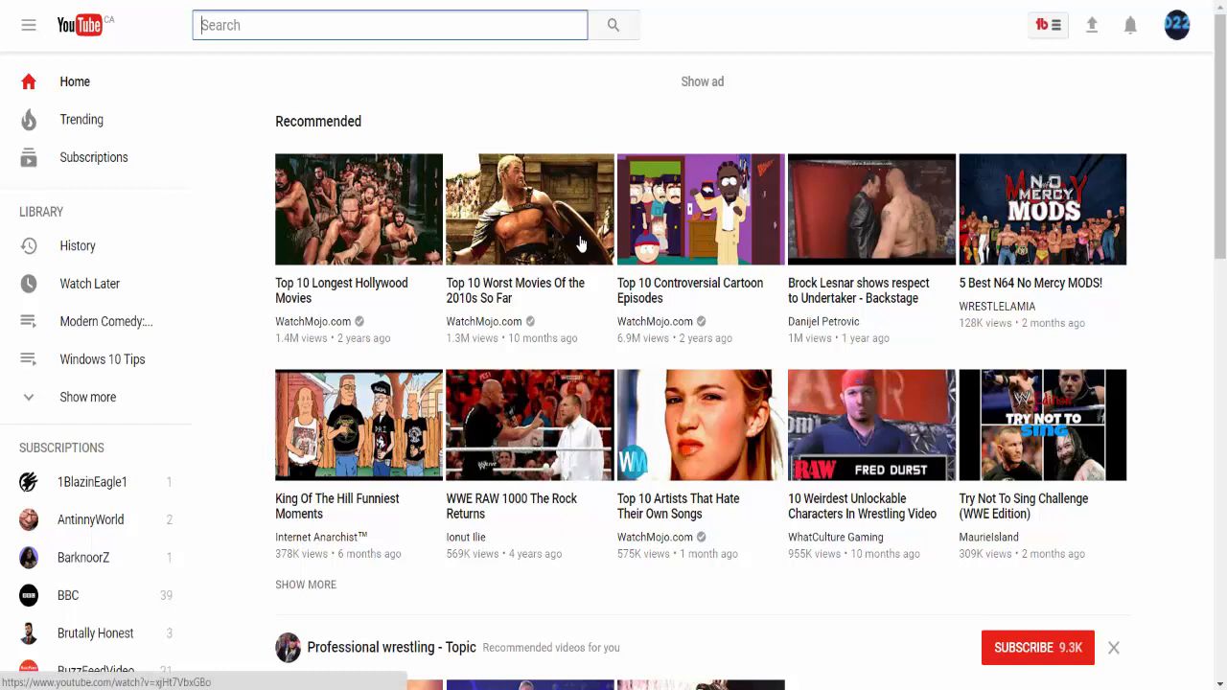
mouse_move(240, 309)
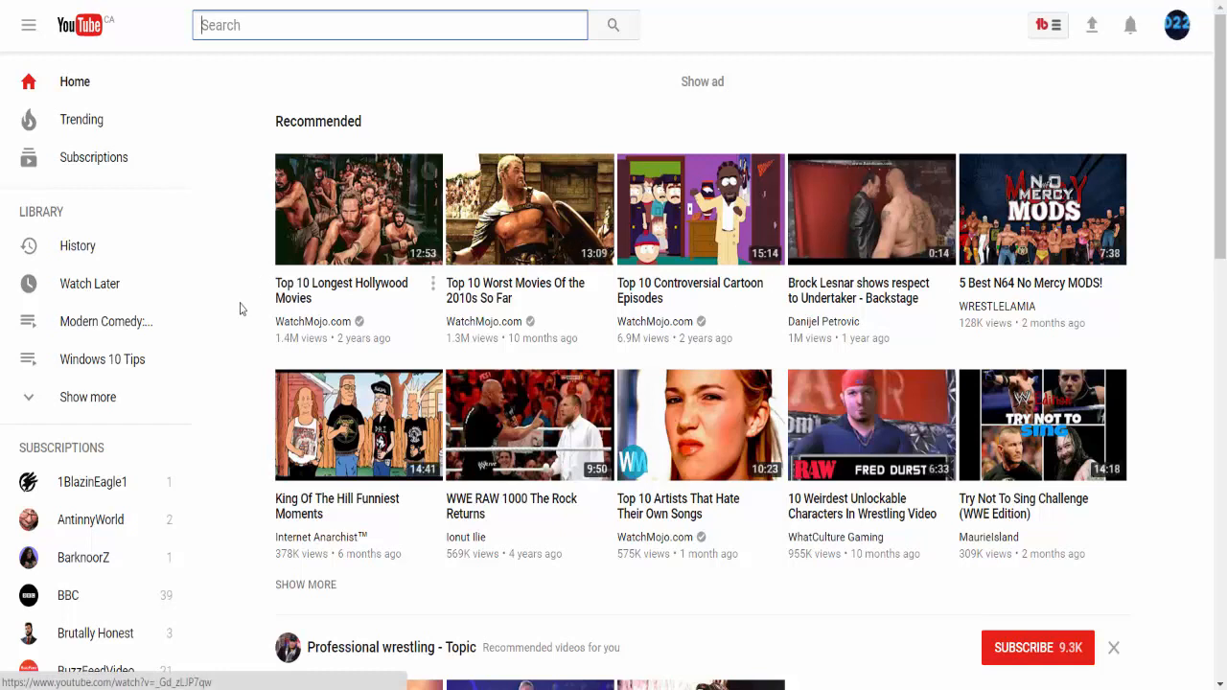
mouse_move(77, 246)
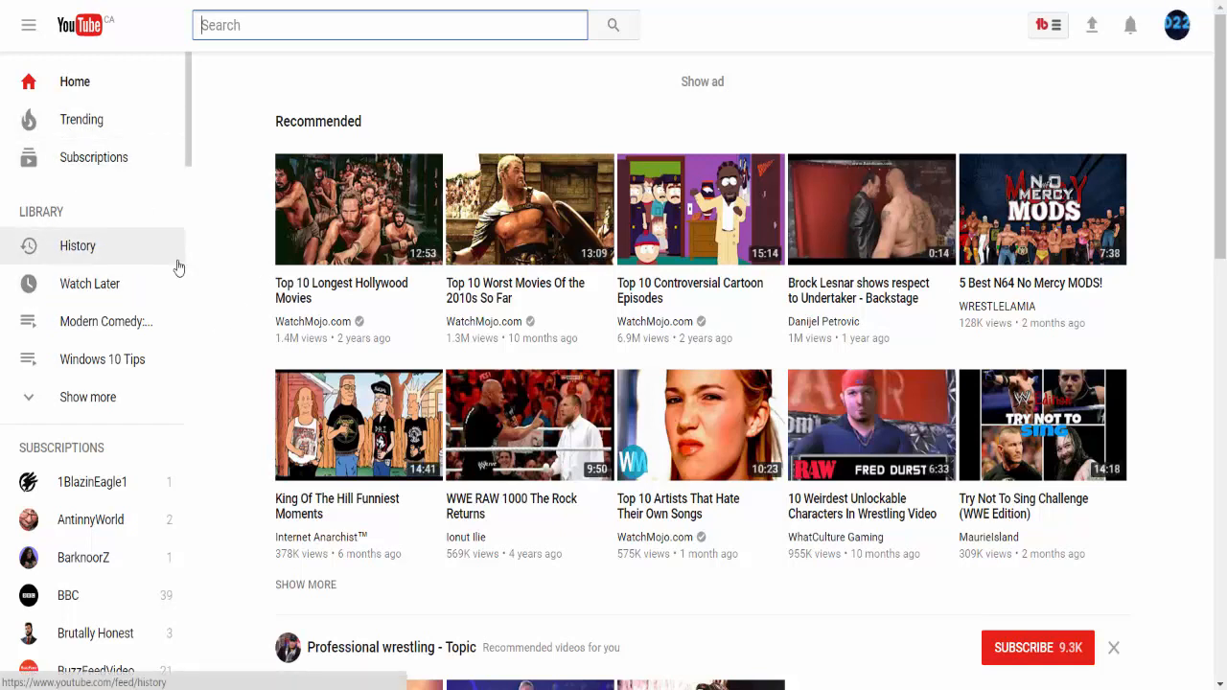
click(1178, 25)
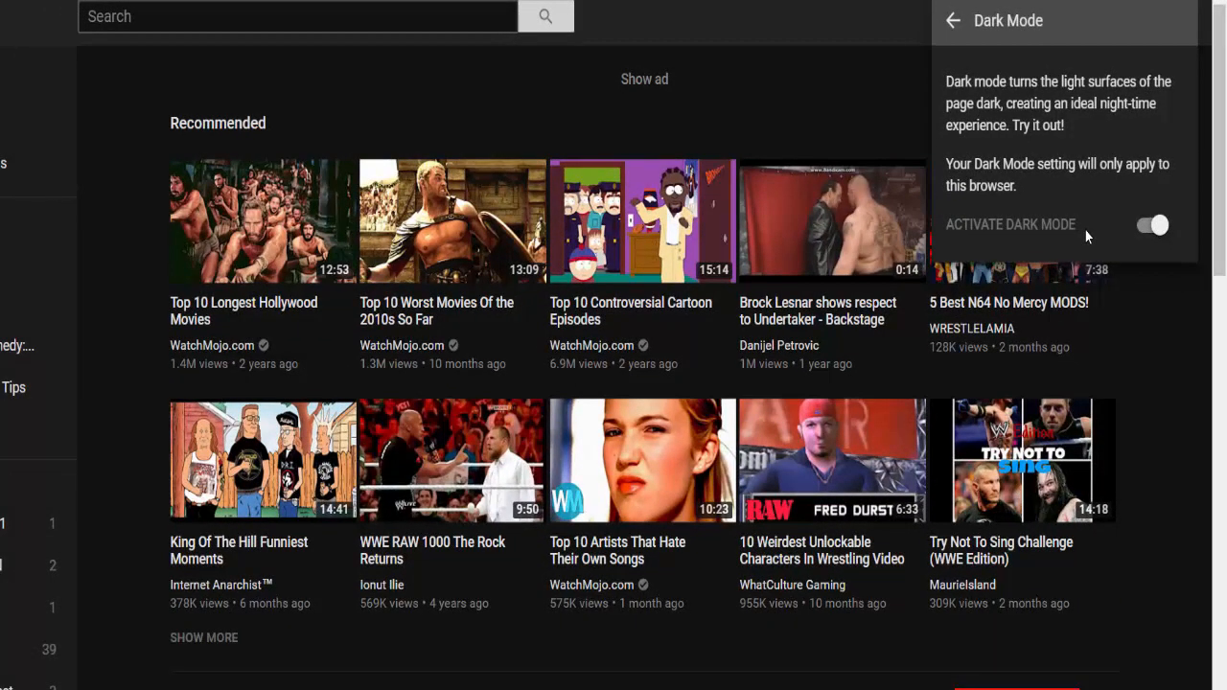
click(1152, 225)
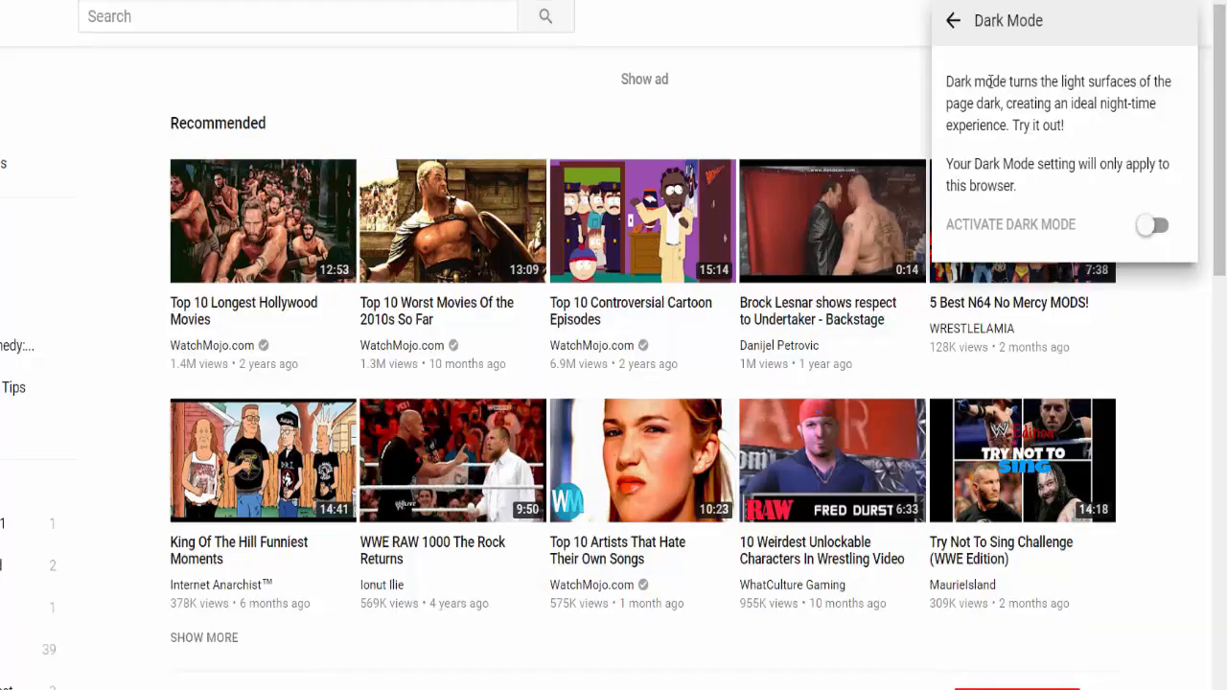
click(952, 20)
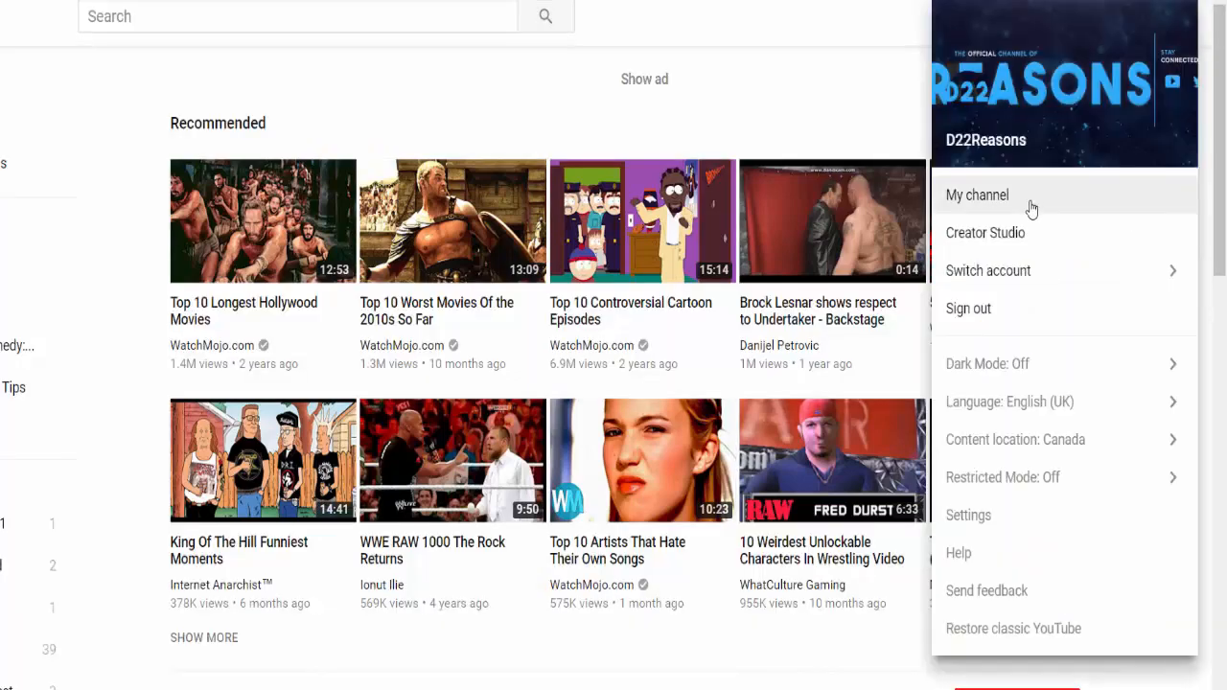
Browse the Switch account list of linked accounts, then return to the main account menu.
click(987, 271)
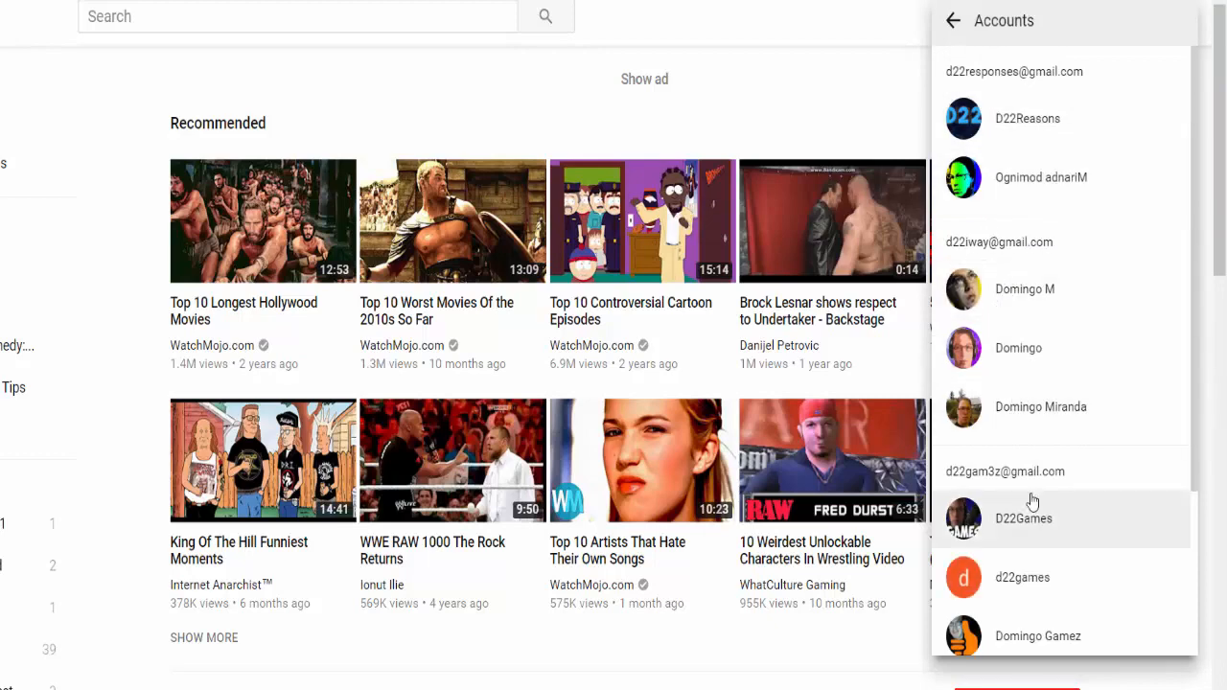
scroll(down, 3)
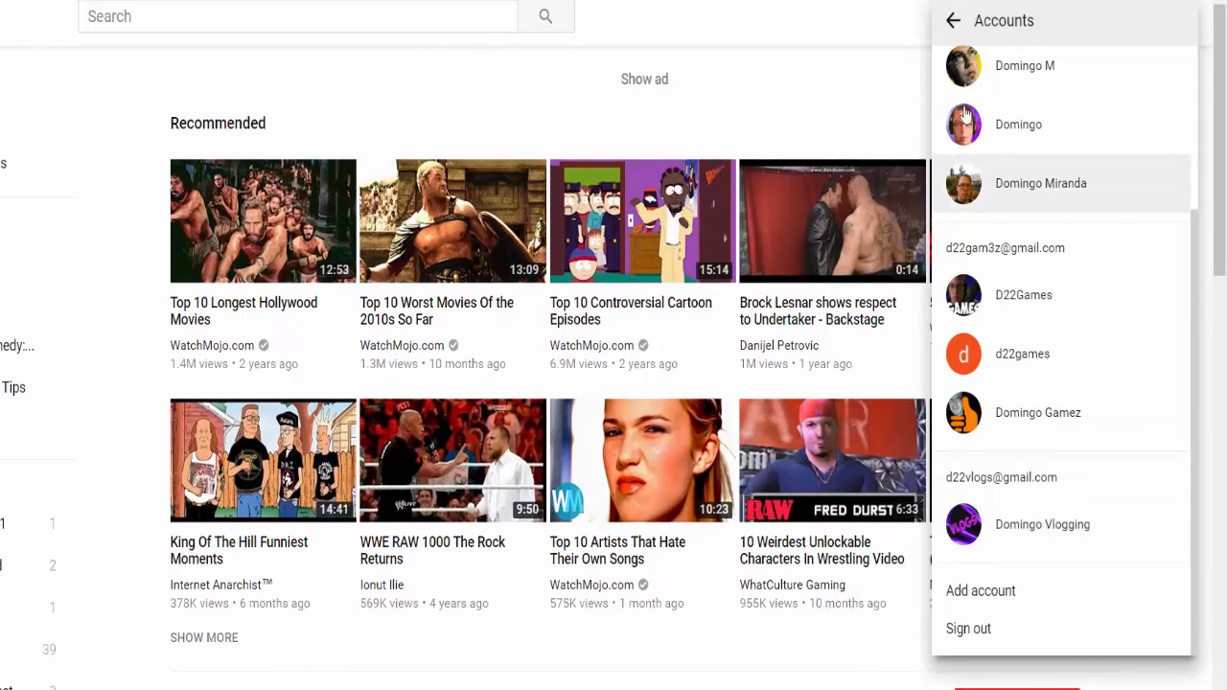
click(949, 20)
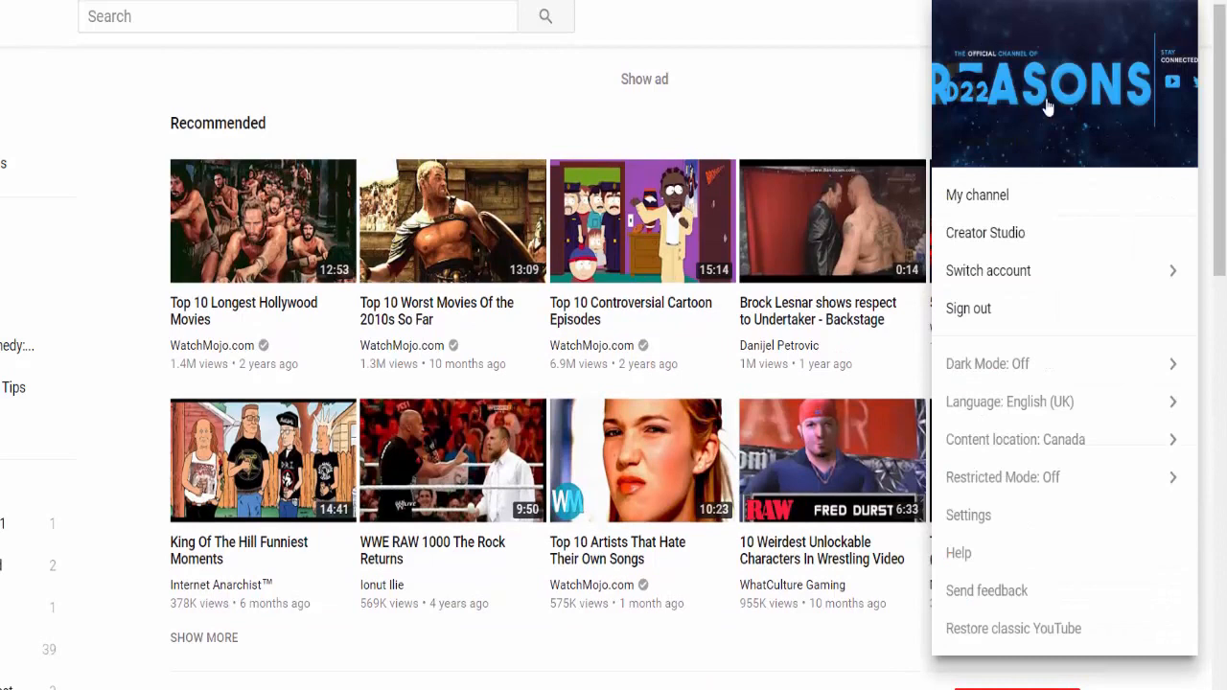
mouse_move(1045, 237)
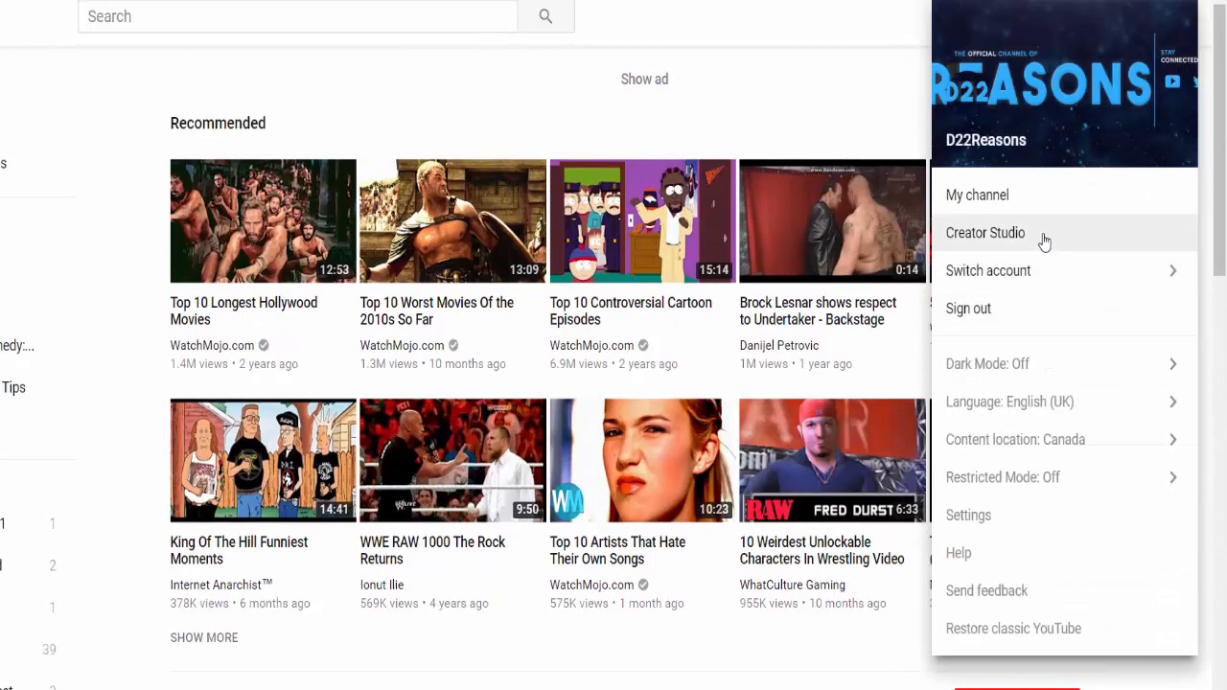
mouse_move(1042, 402)
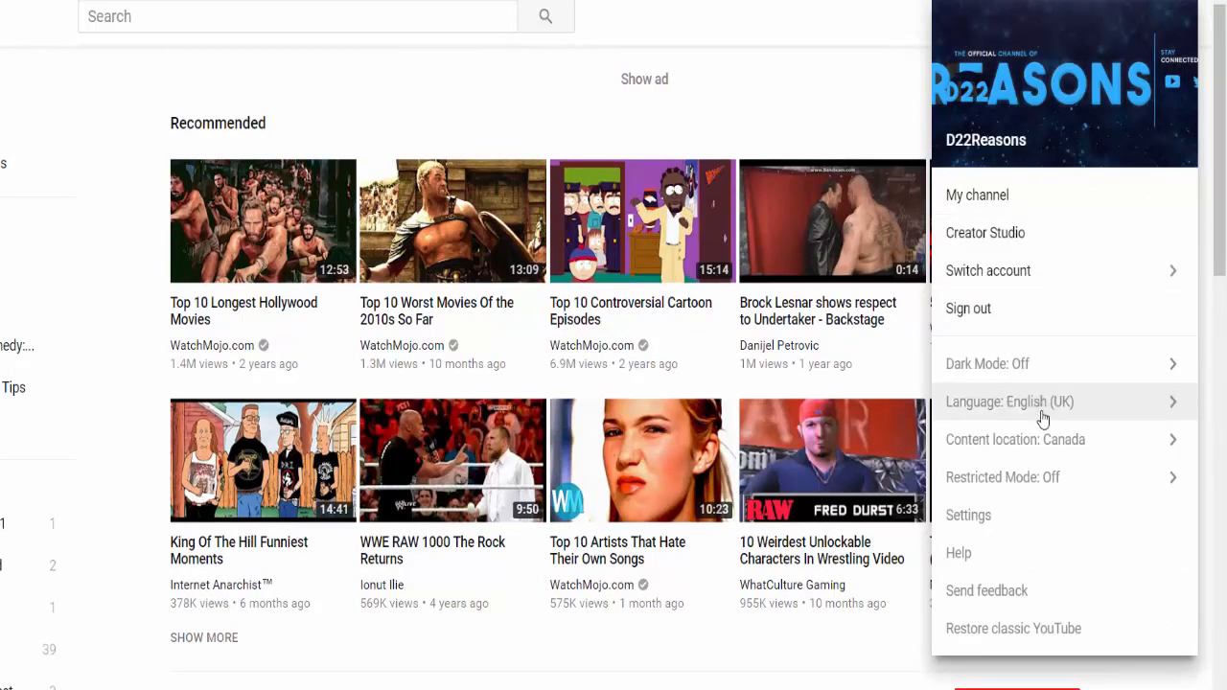
mouse_move(1043, 440)
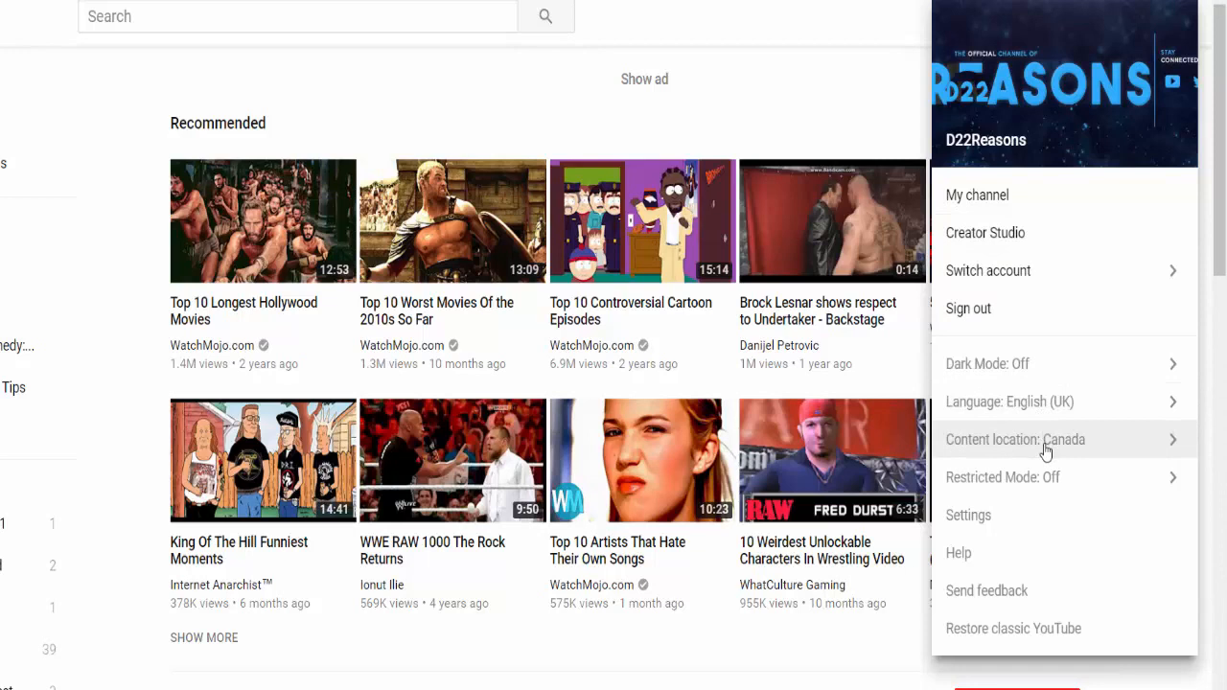
mouse_move(1044, 485)
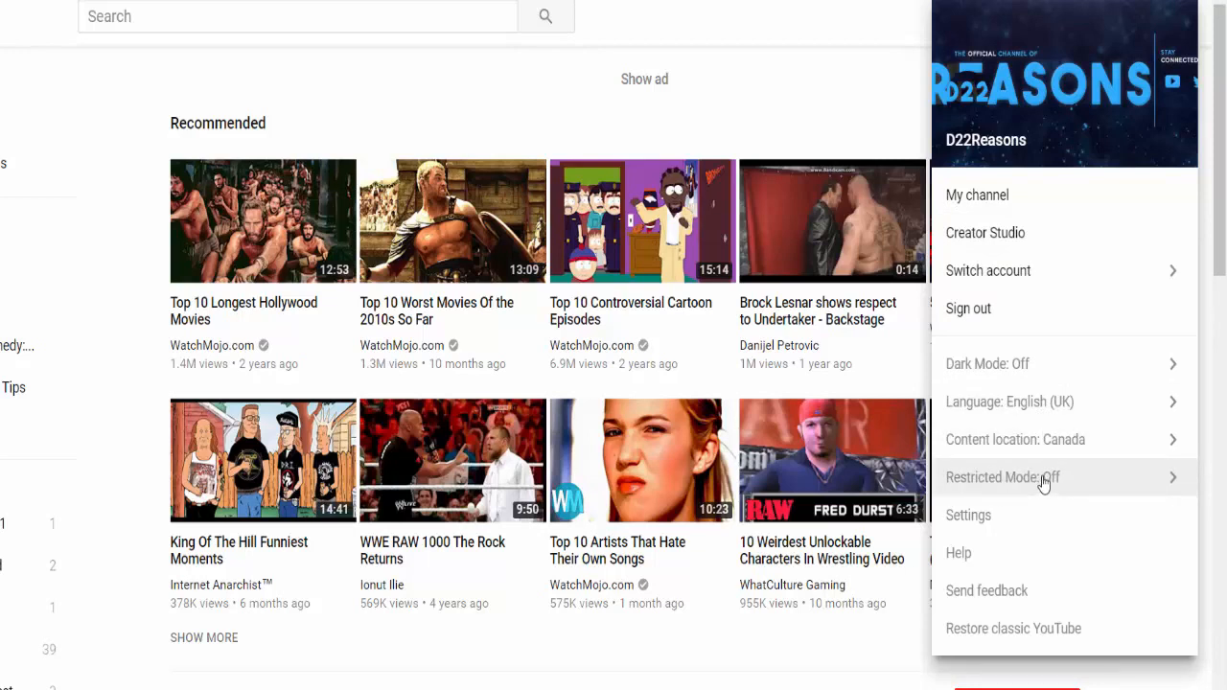
mouse_move(969, 515)
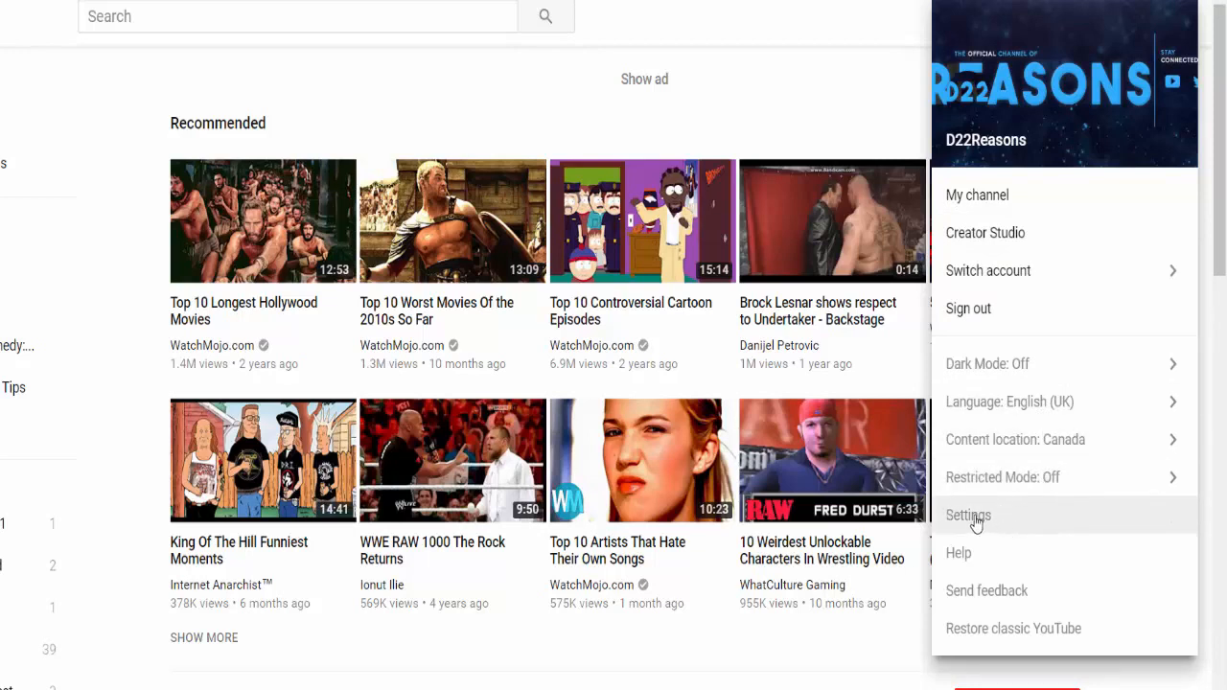
mouse_move(997, 591)
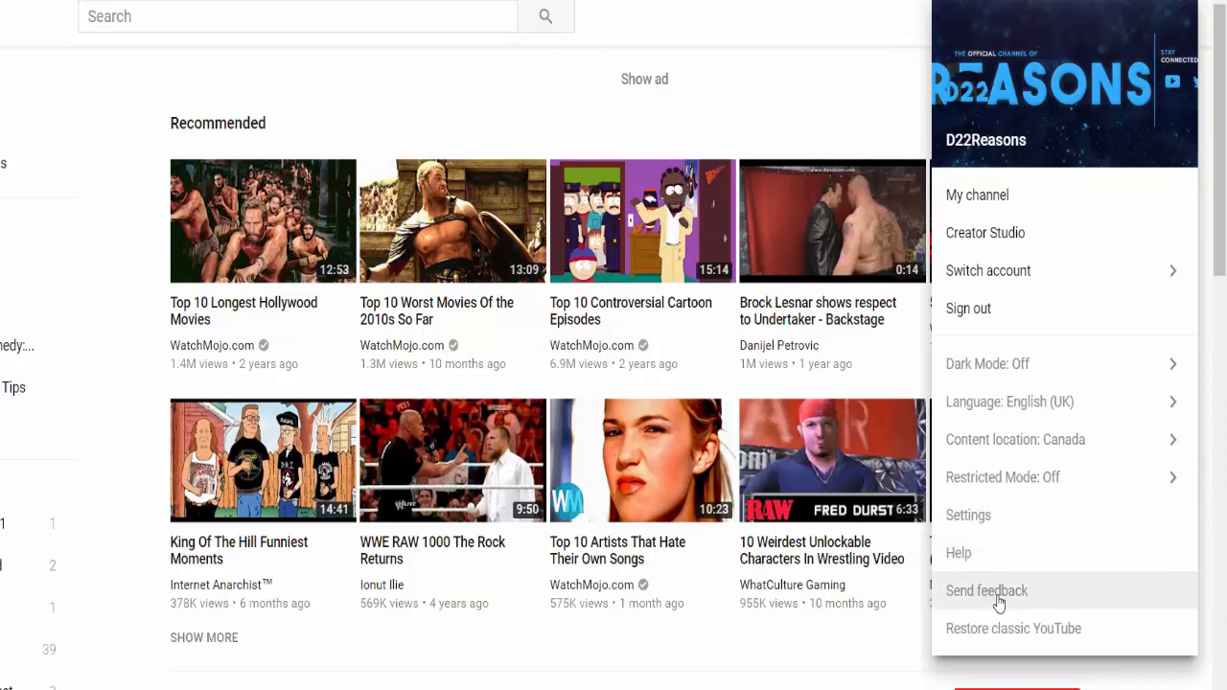
mouse_move(1003, 629)
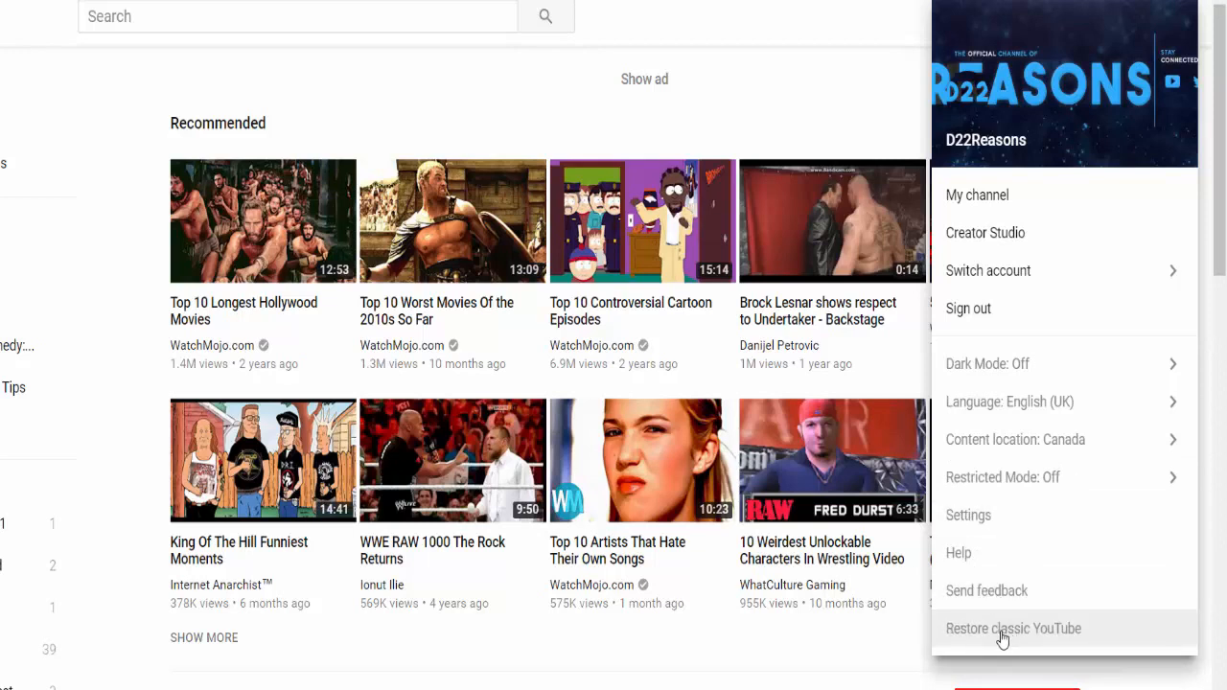
mouse_move(976, 194)
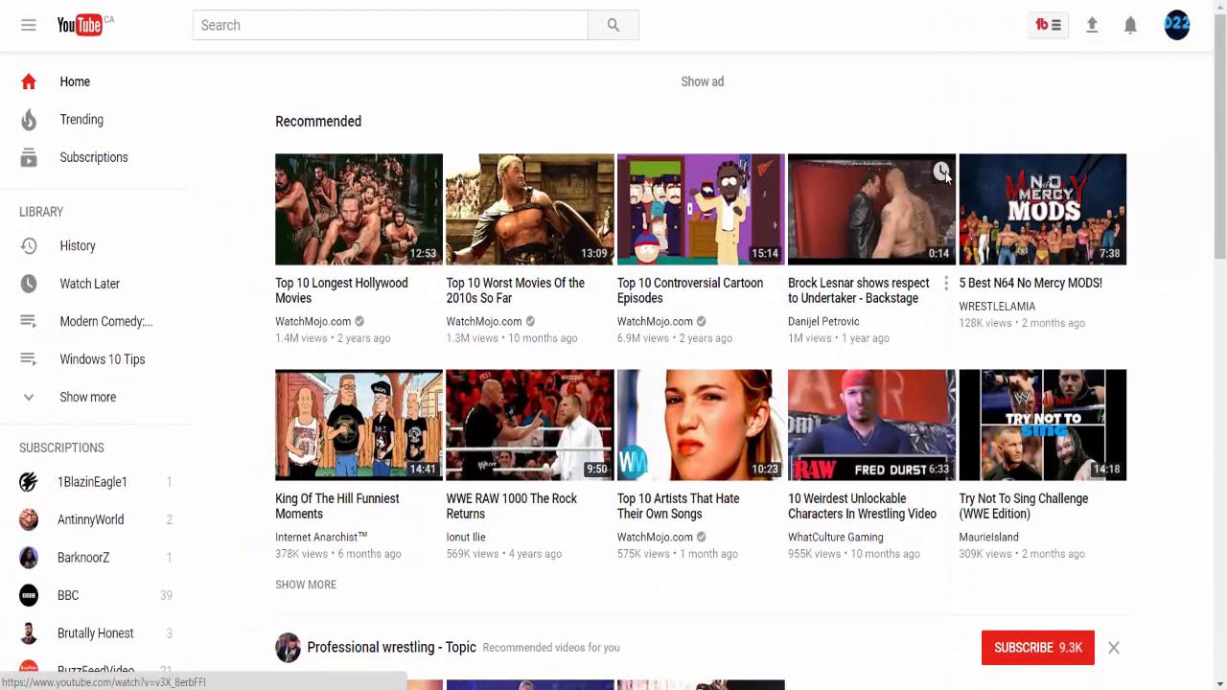
mouse_move(547, 172)
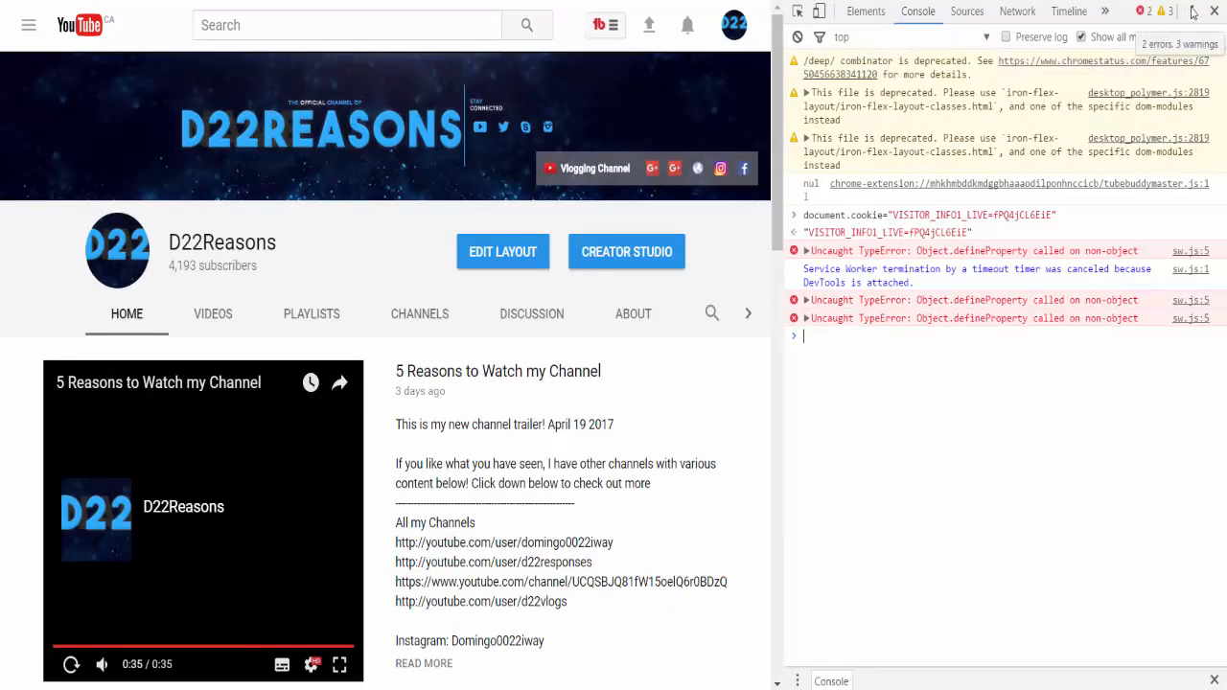
Close the DevTools panel, leaving the D22Reasons channel page showing.
click(1214, 11)
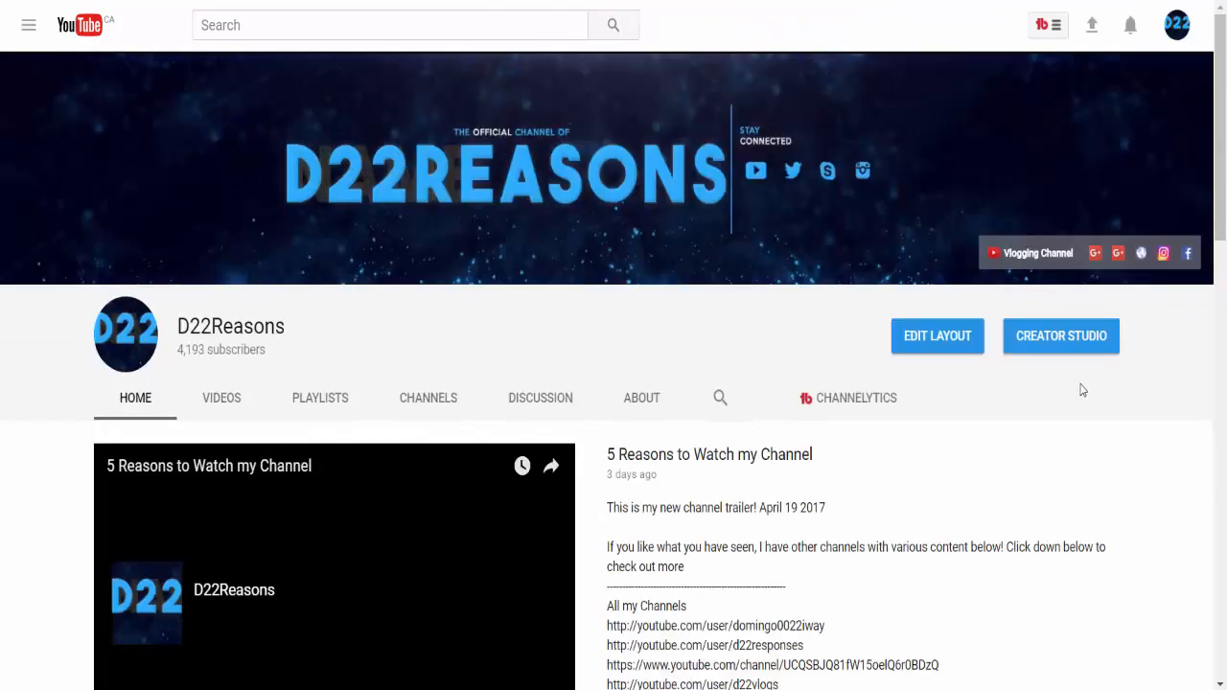